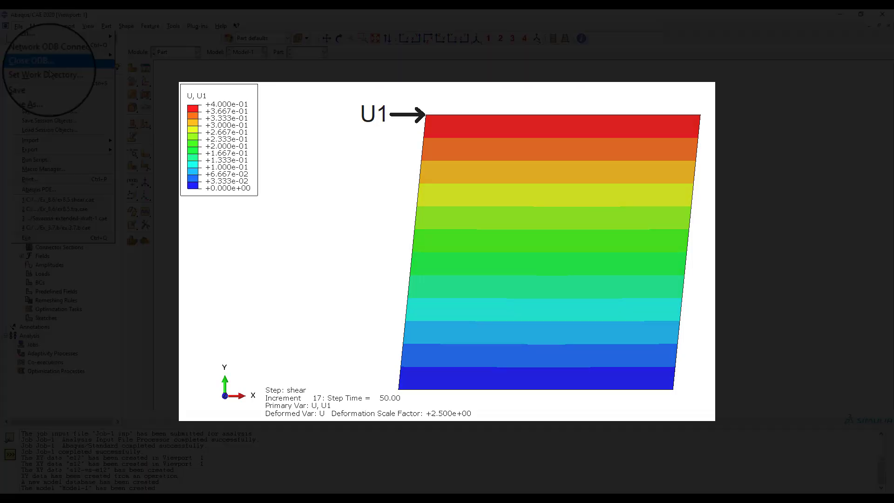
Step: Set the work directory to the Ex_8.6 folder
left_click(46, 74)
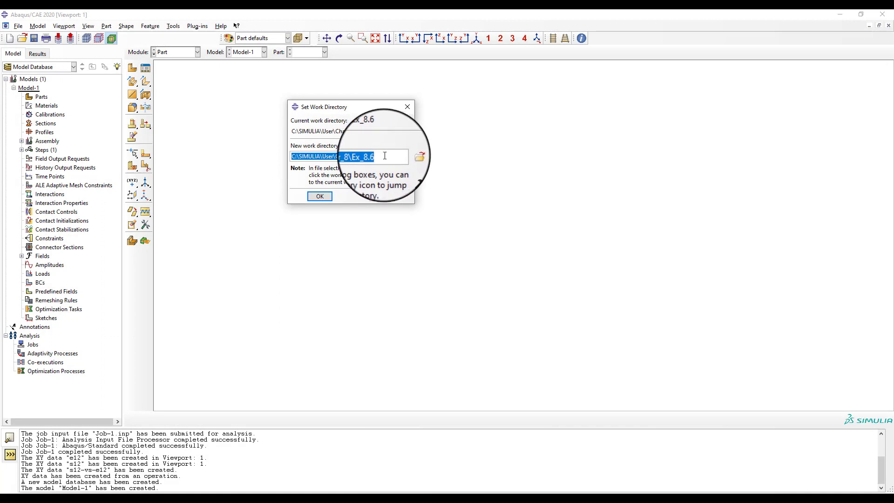
left_click(319, 195)
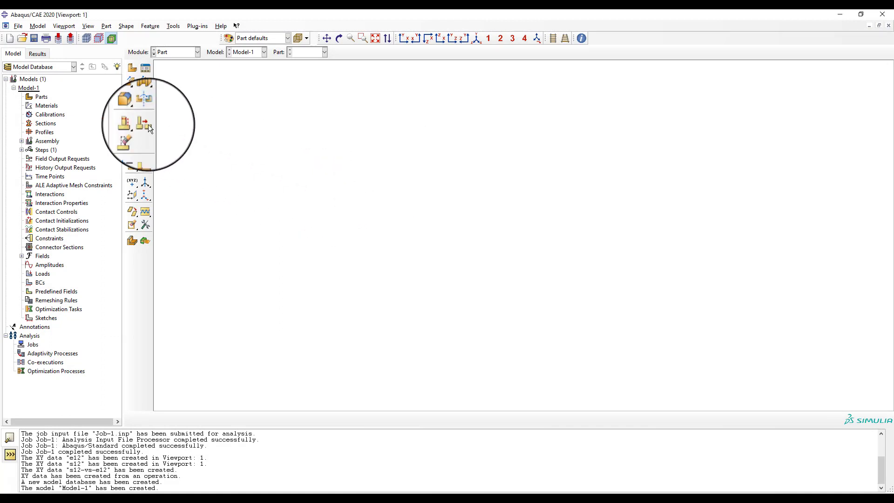
Step: Load the ex8.5.tra.cae model database and start saving a copy under a new name
left_click(21, 38)
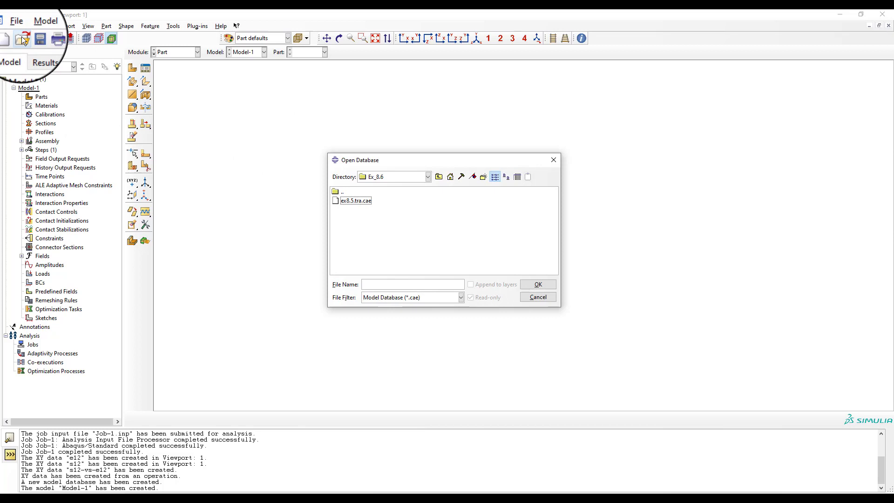
left_click(355, 200)
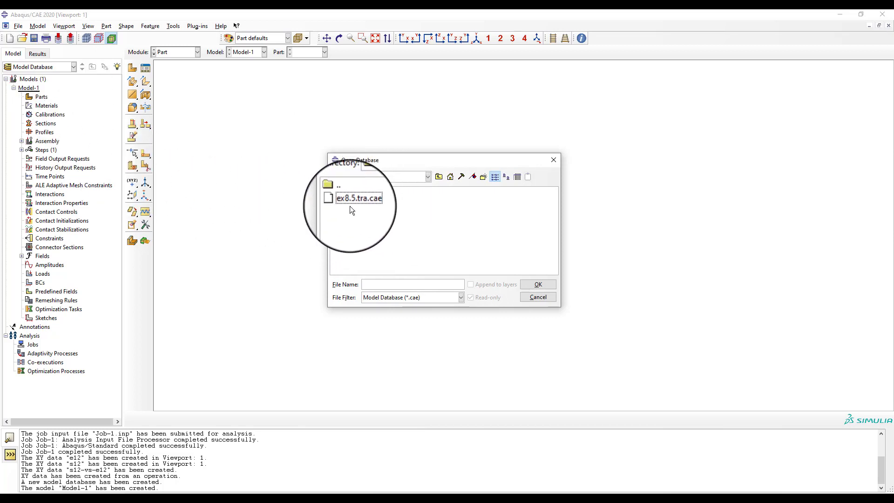
left_click(360, 200)
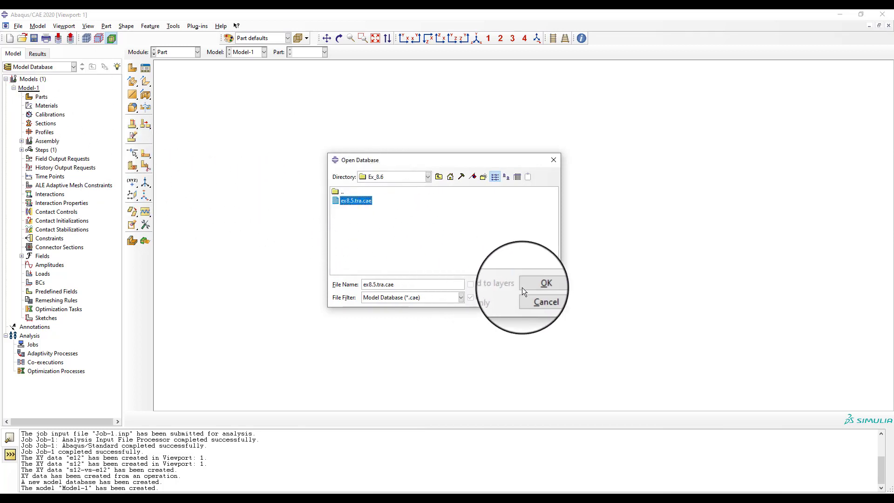
left_click(546, 283)
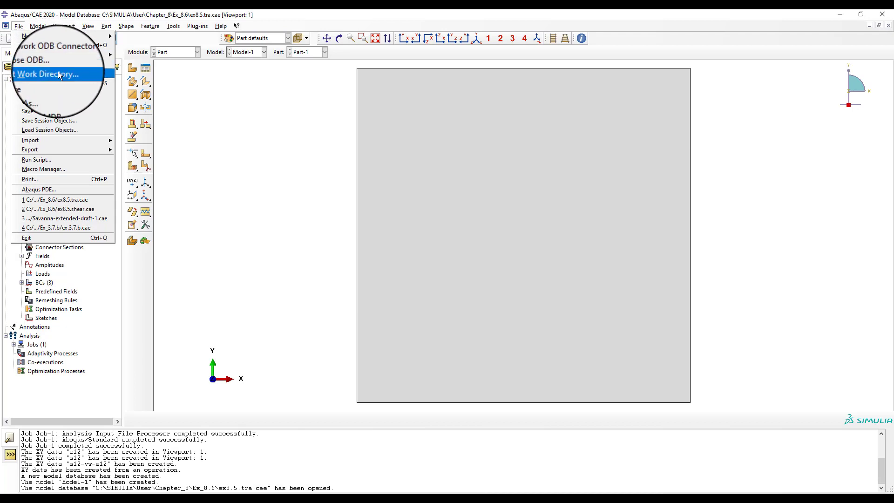
left_click(30, 104)
type("ex8.5.shear.cae")
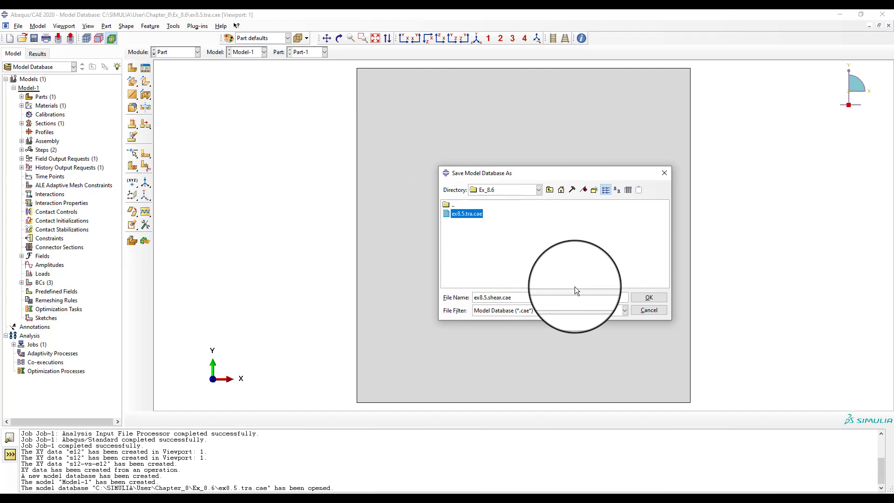
Step: Save the copy as ex8.5.shear.cae and rename the transverse step to shear
left_click(648, 297)
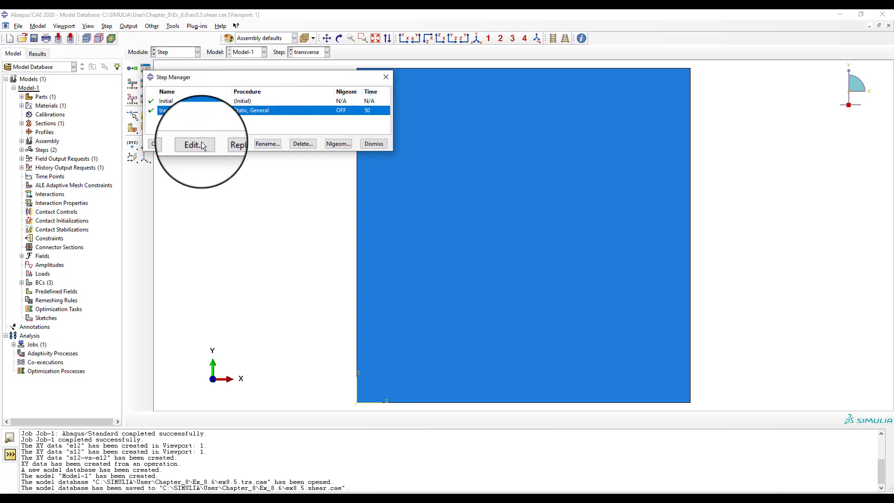
left_click(267, 144)
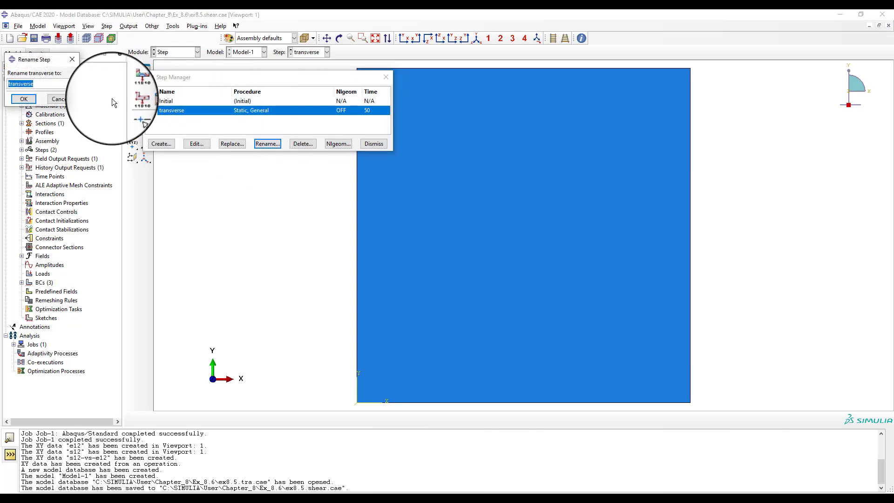
type("shear")
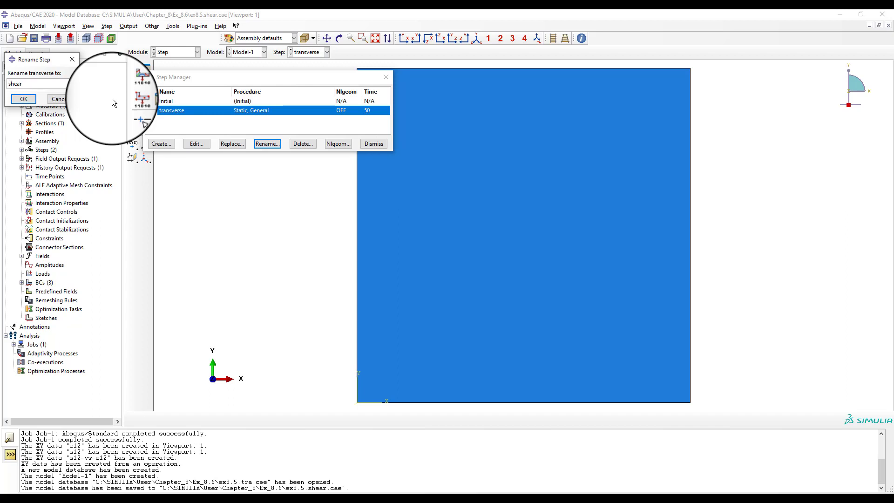
left_click(22, 99)
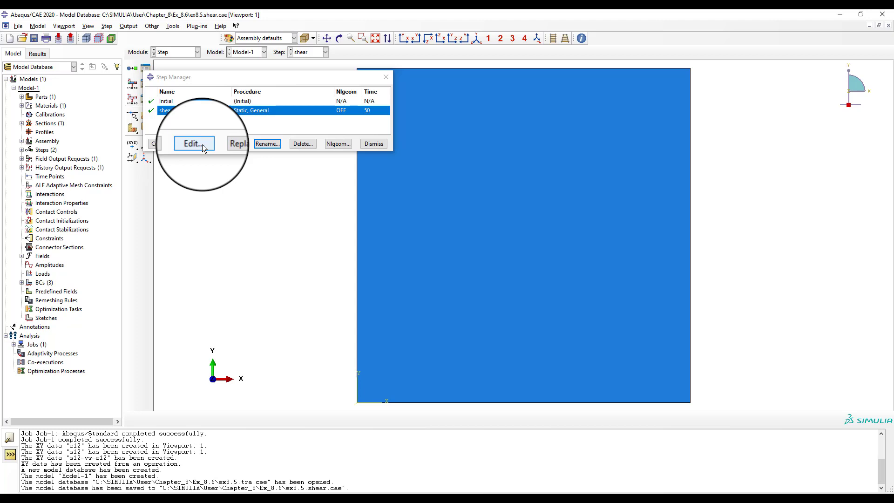
Step: Edit the shear step and review its incrementation and increment size
left_click(194, 144)
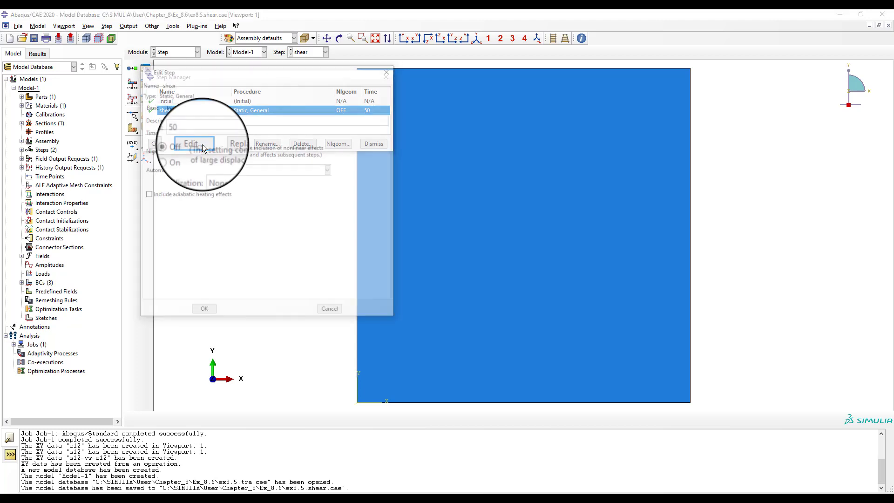
left_click(191, 144)
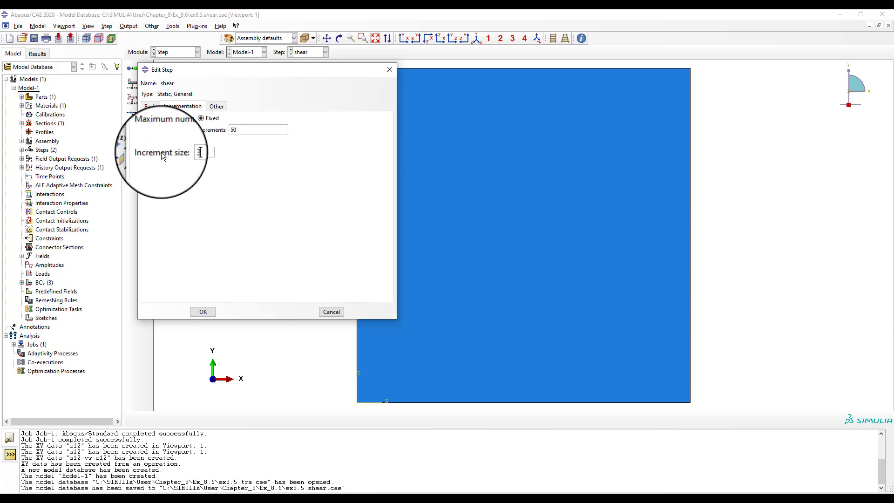
left_click(203, 311)
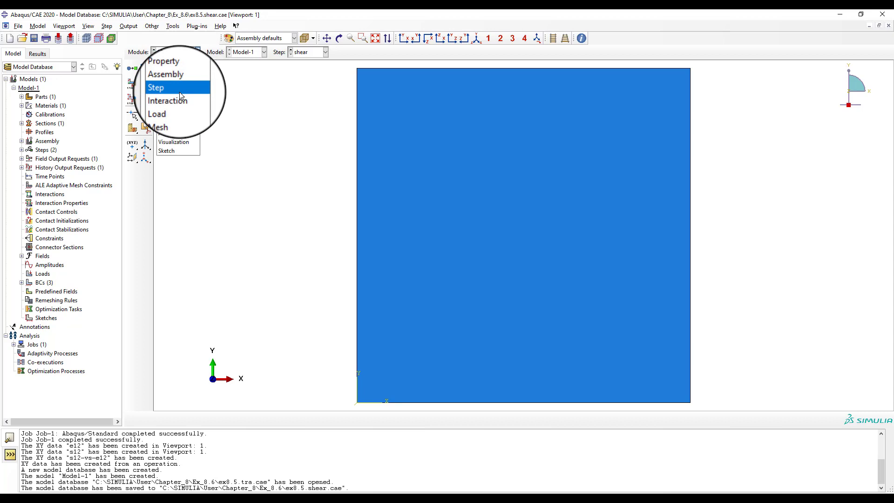
Step: In the Load module, rename the traction boundary condition to shear
left_click(156, 113)
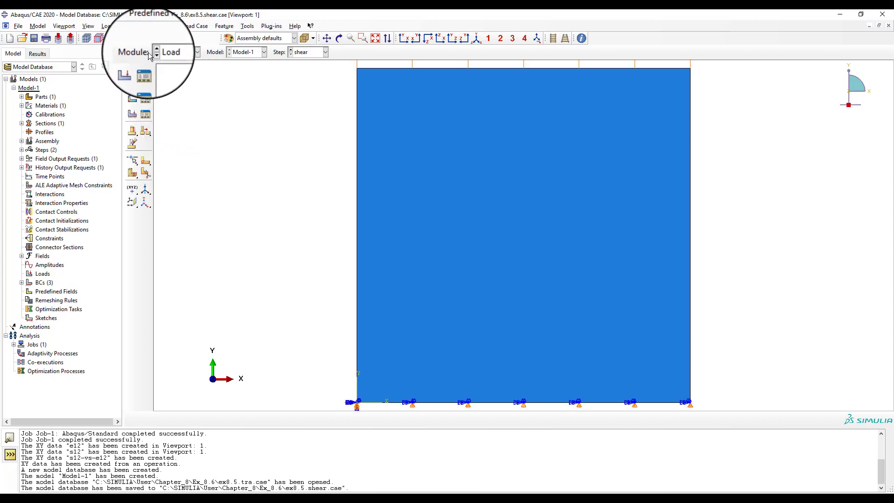
left_click(98, 37)
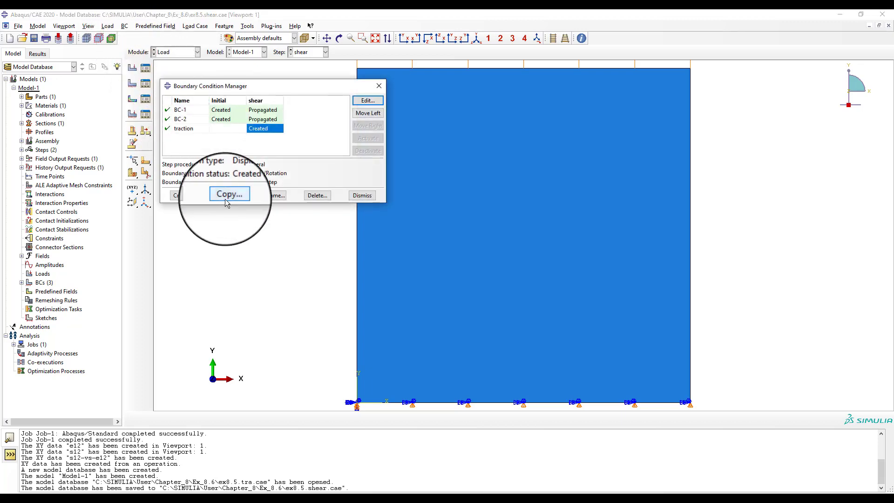
mouse_move(276, 195)
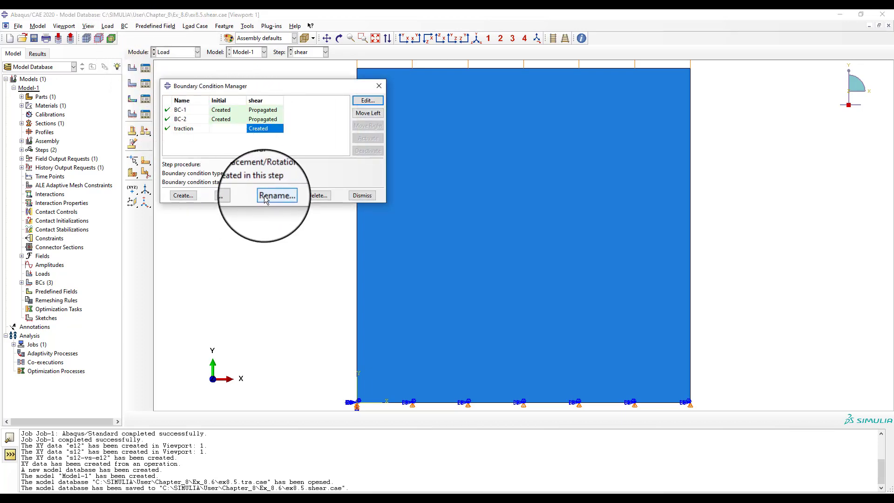
left_click(277, 195)
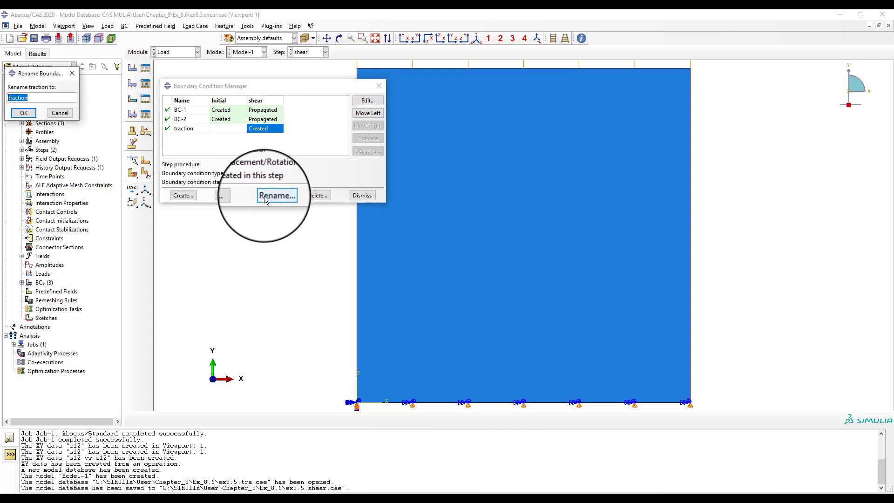
type("shear")
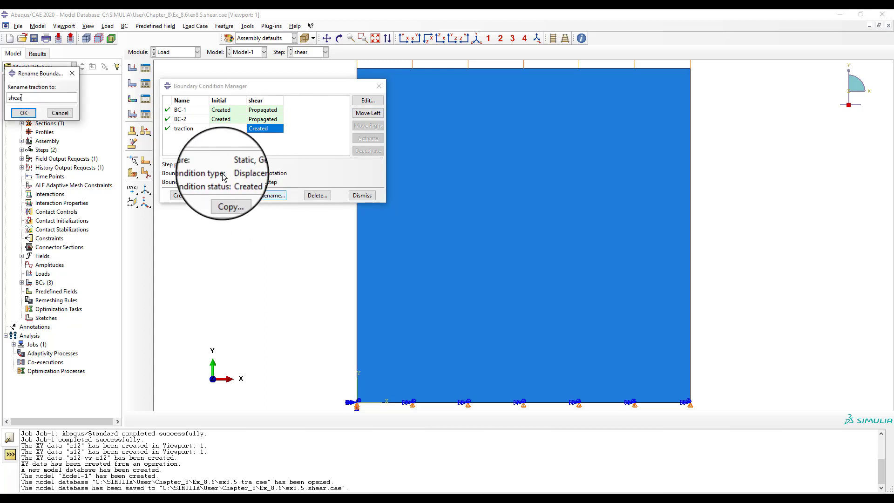
left_click(23, 113)
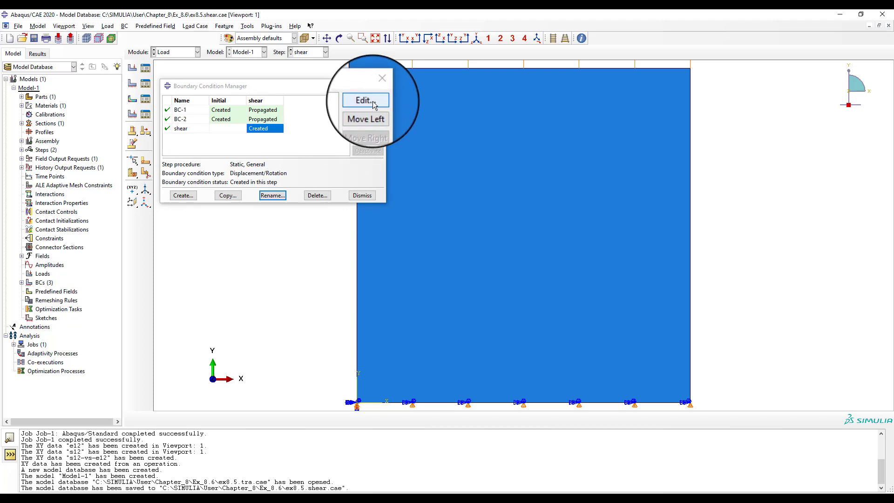
Step: Prescribe a U1 displacement of 0.4 in the shear boundary condition
left_click(366, 101)
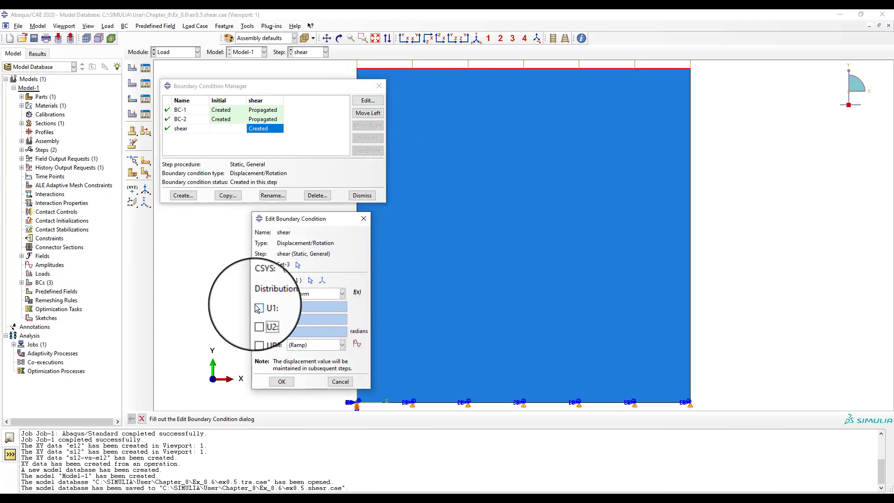
left_click(259, 309)
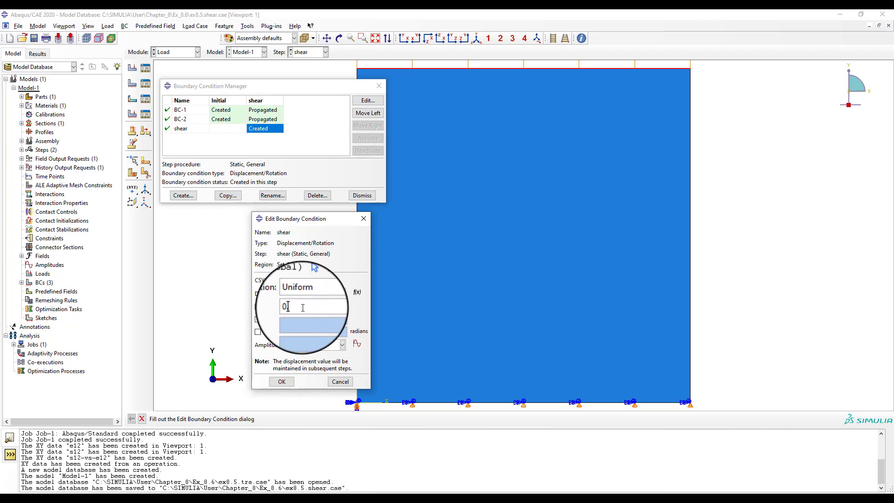
type("0.4")
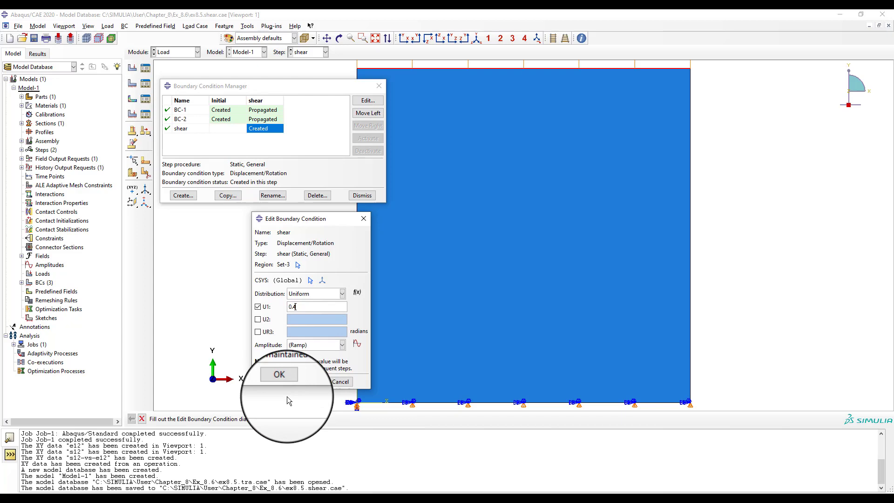
left_click(278, 375)
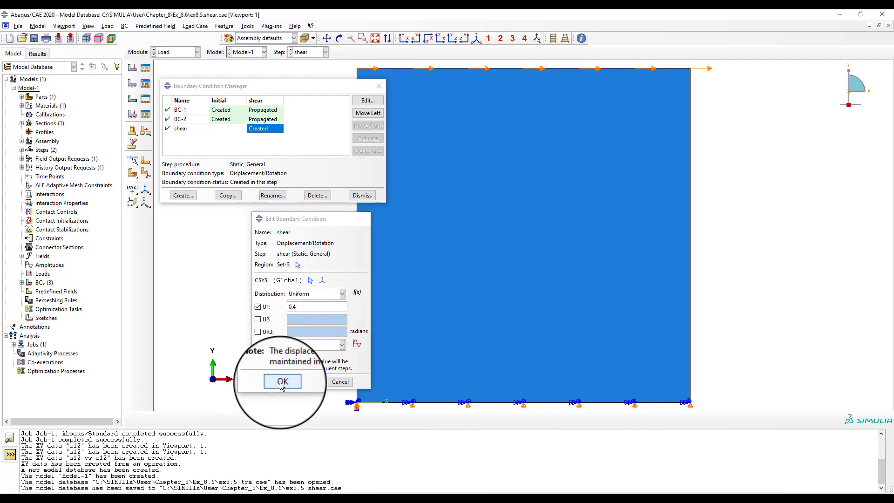
left_click(282, 381)
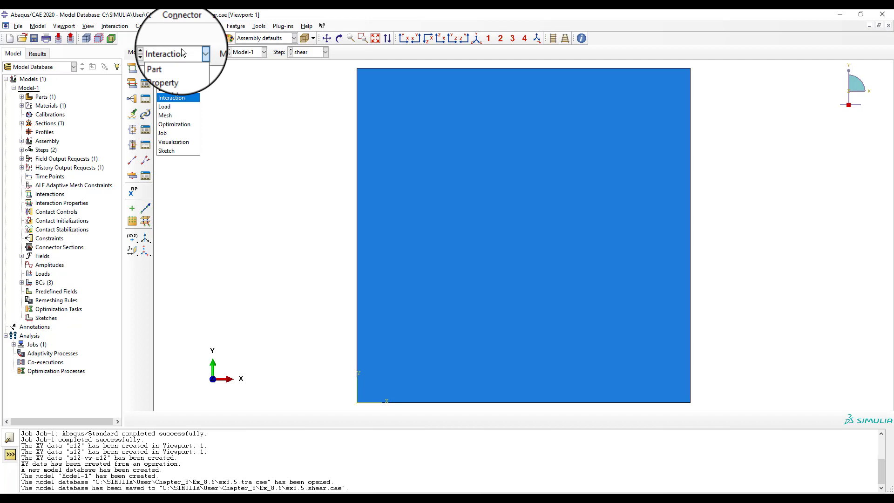
Step: In the Interaction module, tie the right edge nodes to the left edge with position tolerance 10
left_click(171, 98)
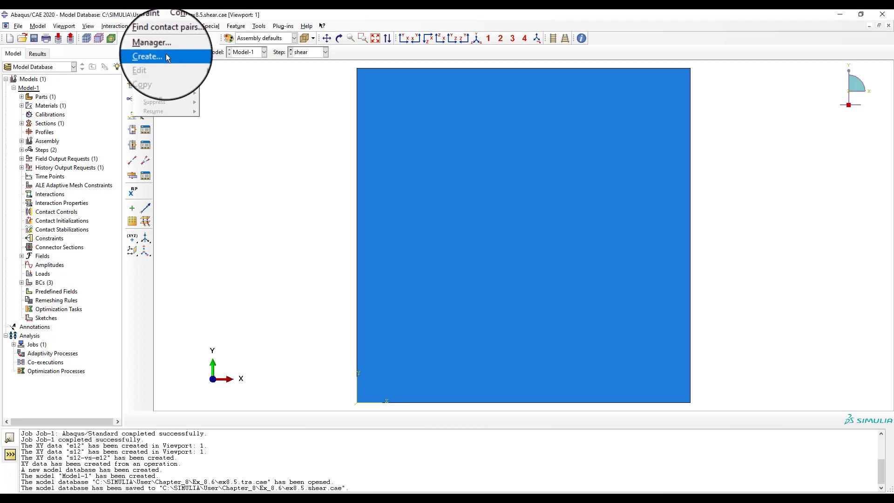
left_click(148, 56)
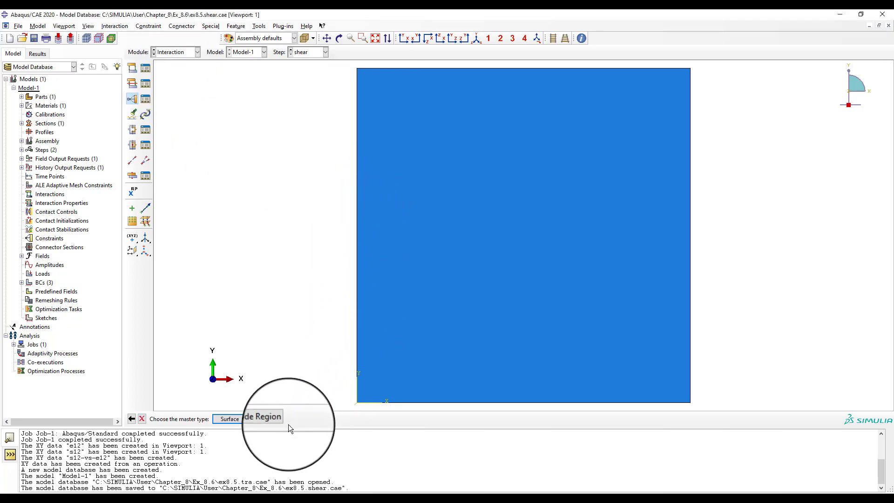
left_click(263, 416)
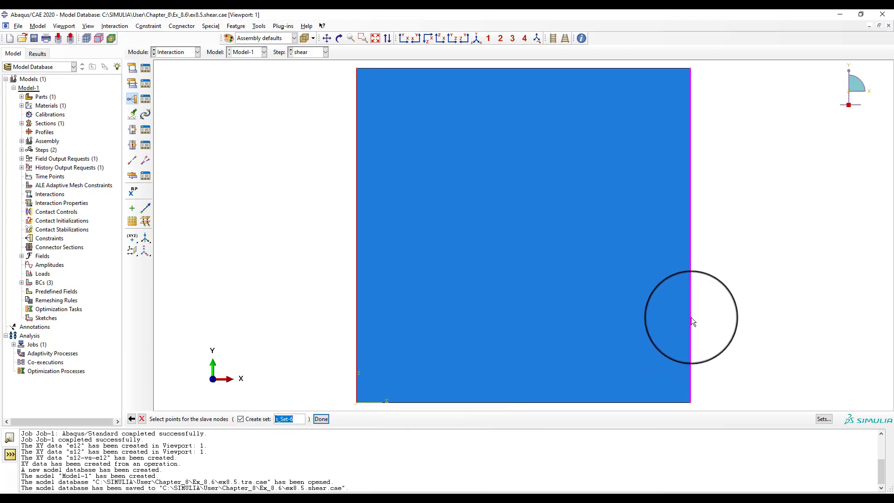
left_click(321, 420)
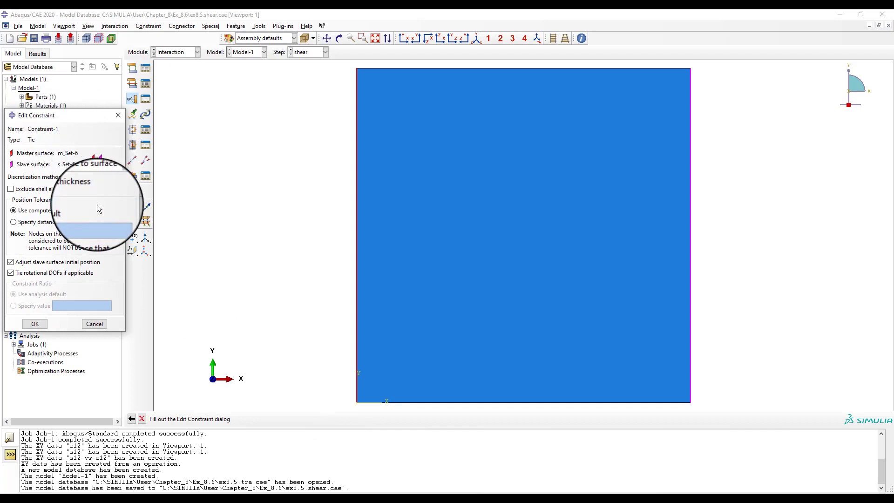
left_click(12, 222)
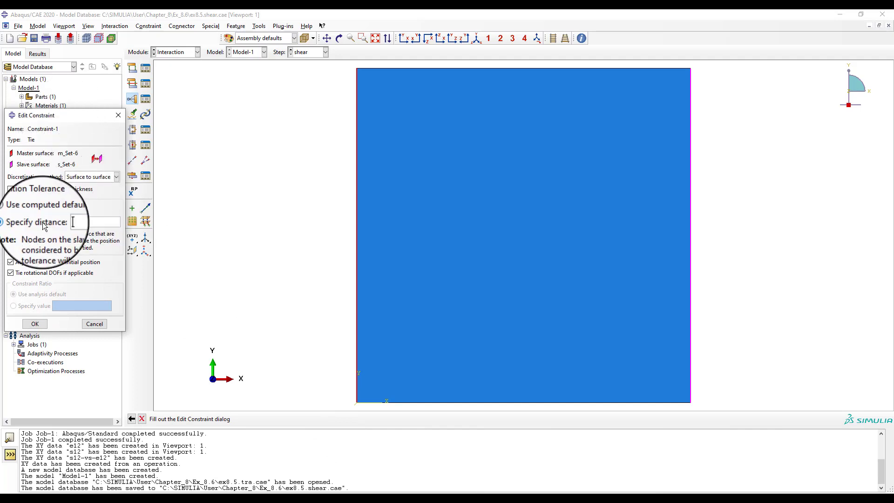
type("10")
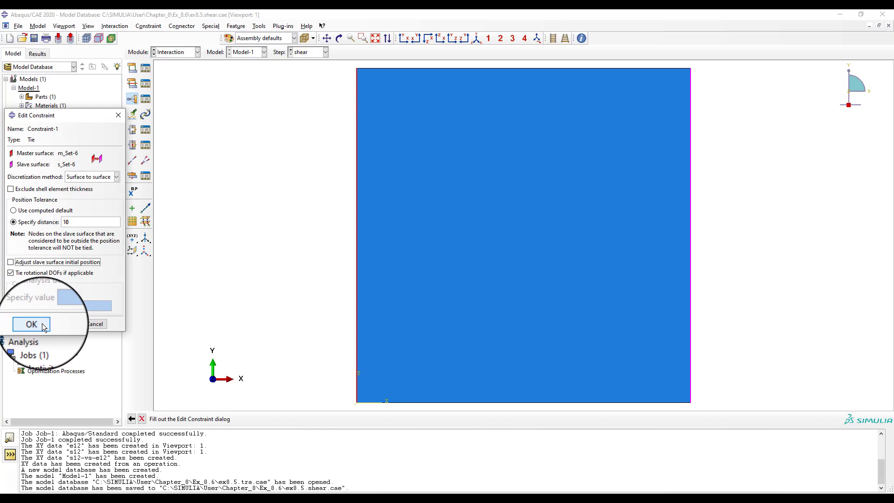
left_click(31, 324)
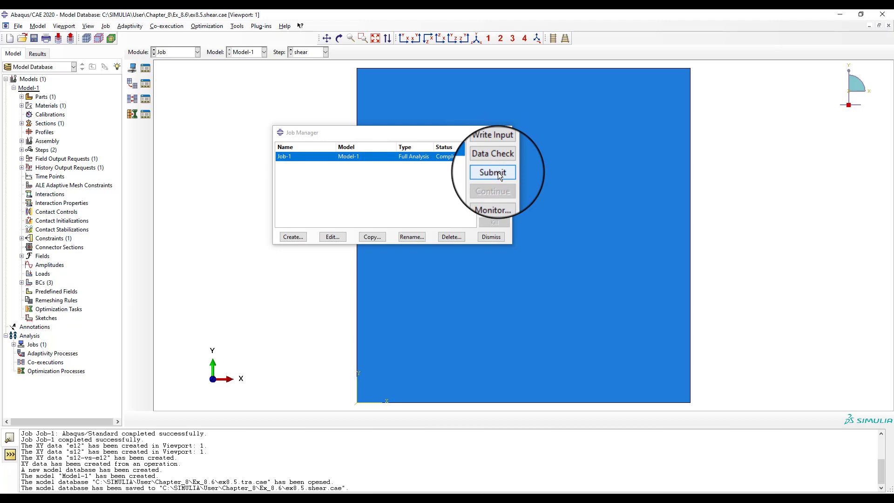
Step: Resubmit Job-1, overwriting the old files, and switch to its results
left_click(491, 173)
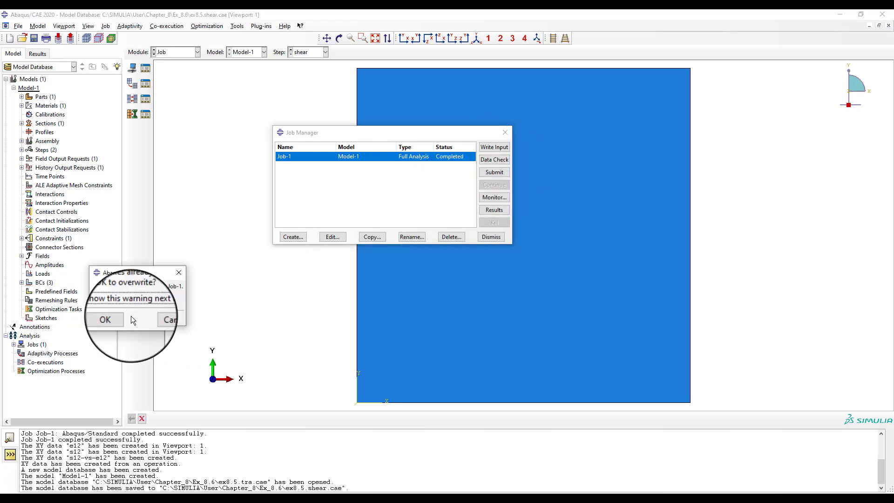
left_click(104, 320)
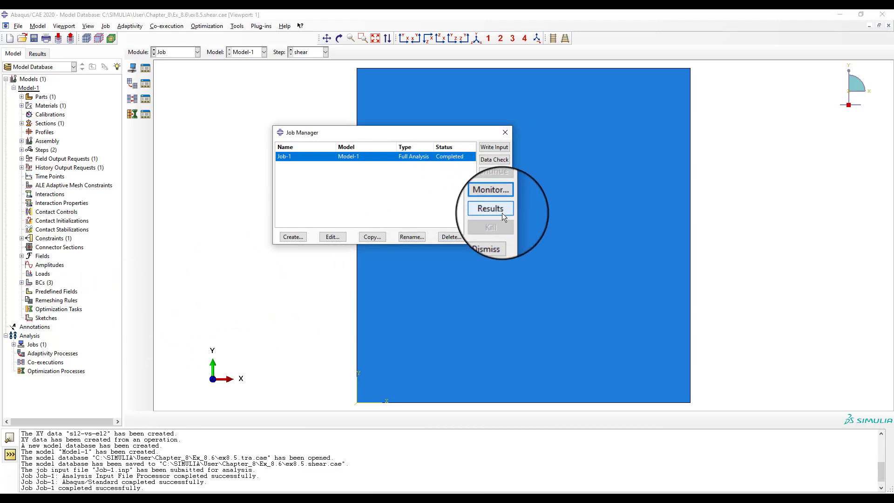
left_click(490, 208)
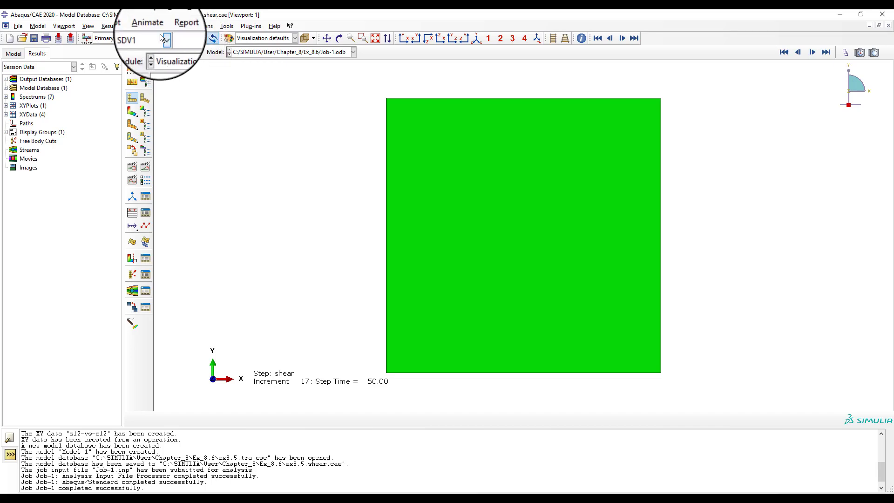
Step: Save the E12 strain history at point 1 as XY data e12
left_click(108, 26)
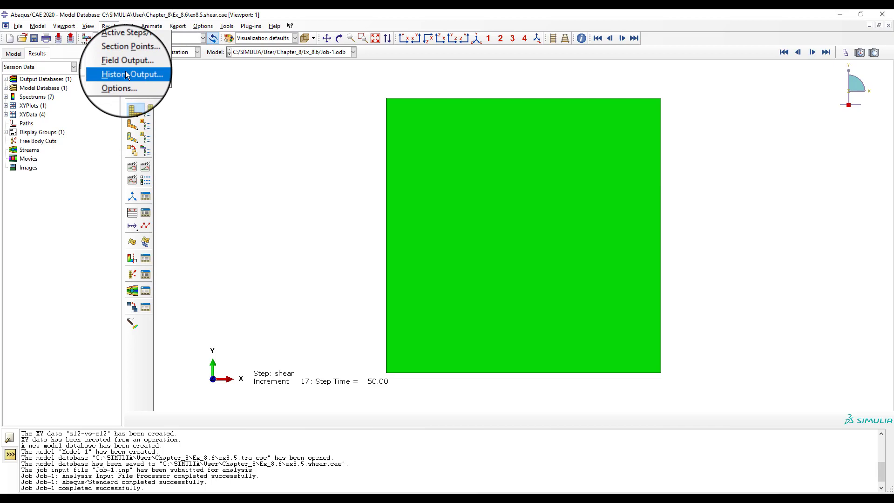
left_click(134, 75)
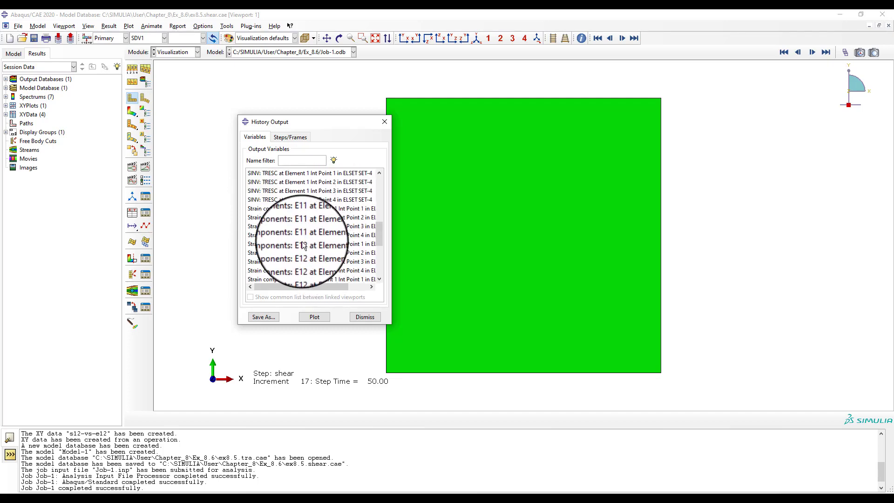
left_click(263, 317)
type("e12")
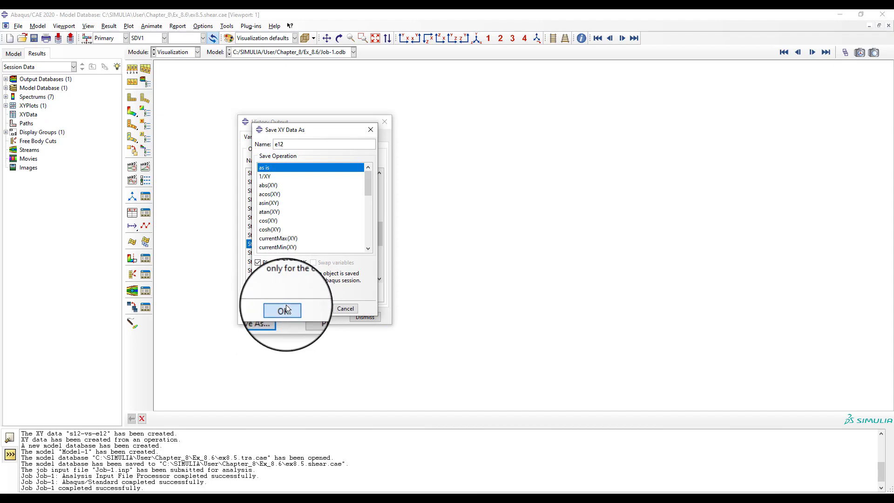
left_click(282, 312)
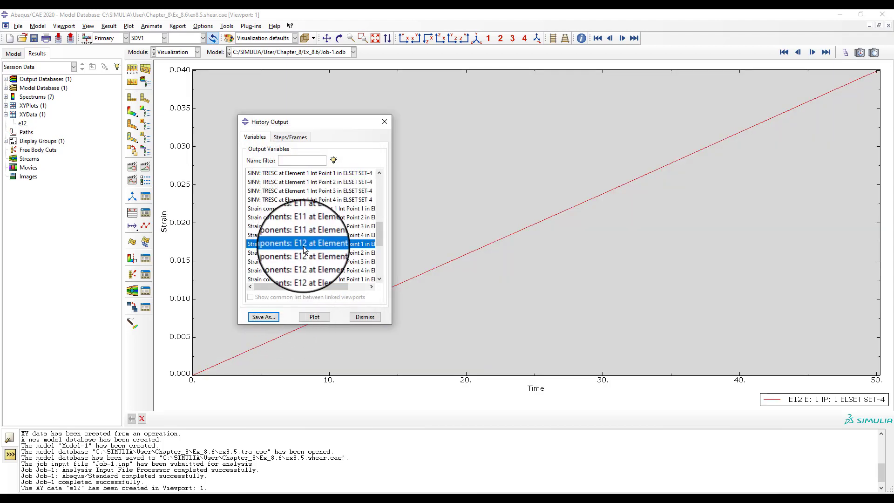
Step: Save the S12 stress history at point 1 as XY data s12 and close the history list
scroll("down", 3)
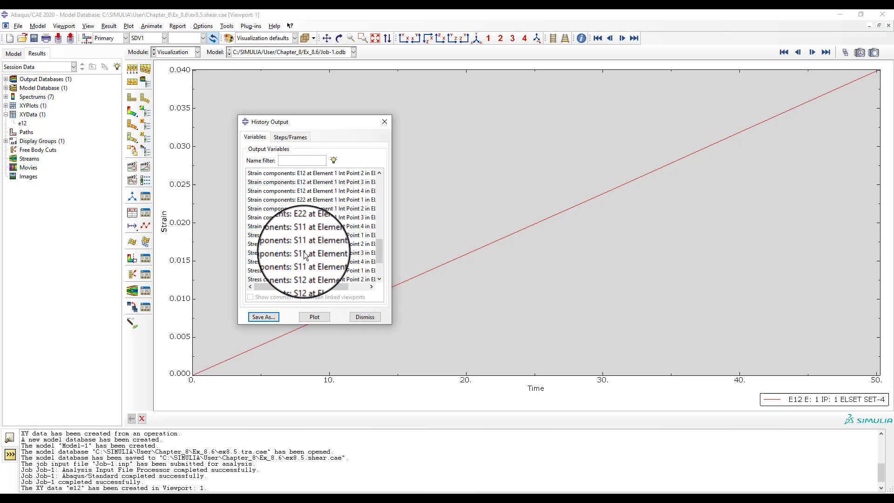
left_click(311, 270)
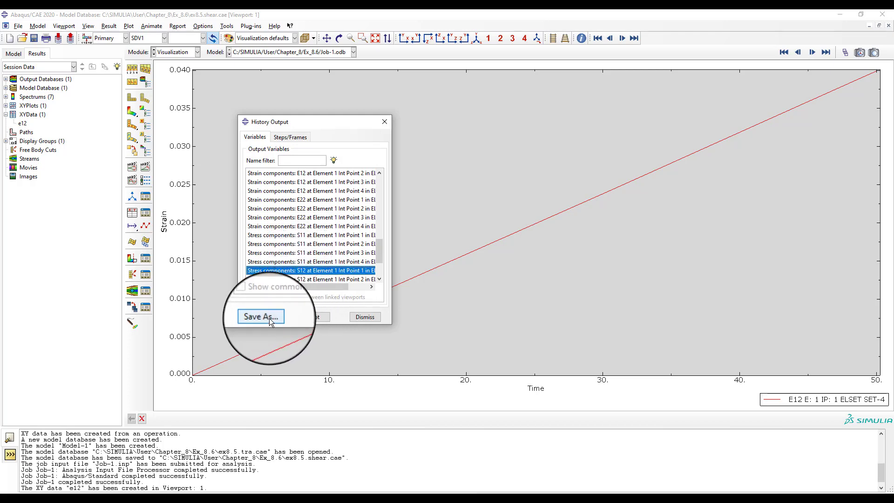
left_click(260, 316)
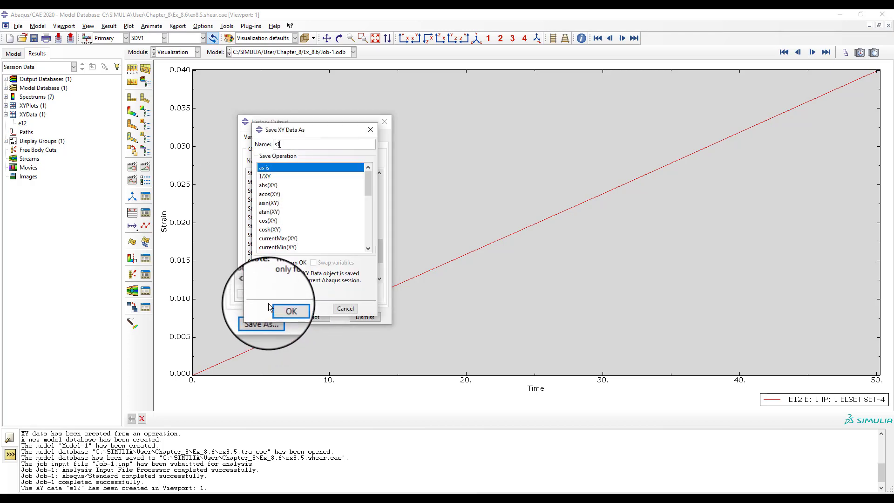
left_click(291, 312)
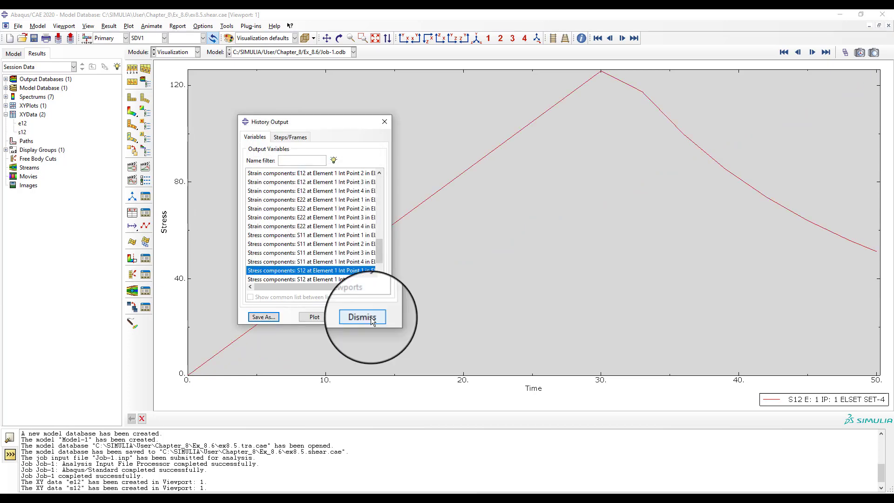
left_click(361, 317)
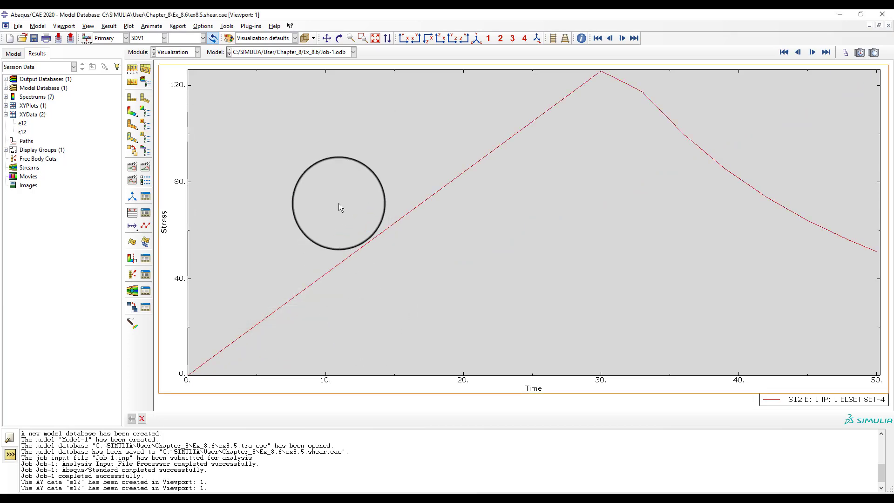
left_click(226, 26)
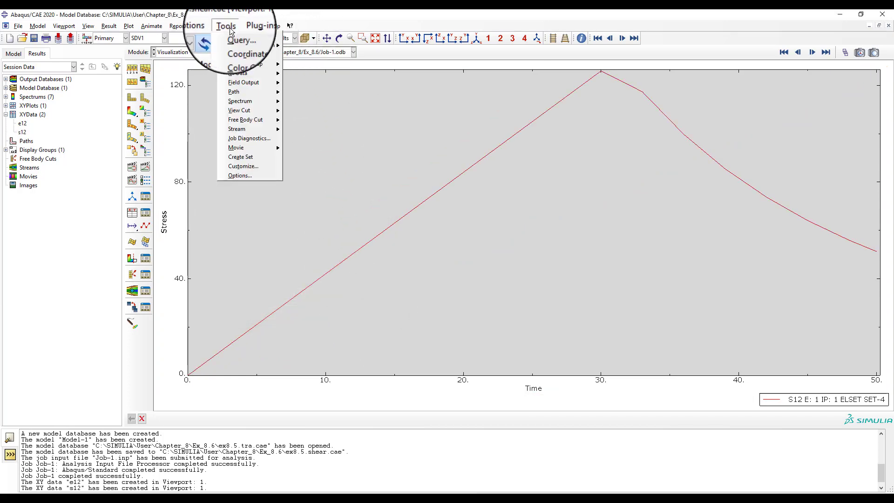
mouse_move(232, 72)
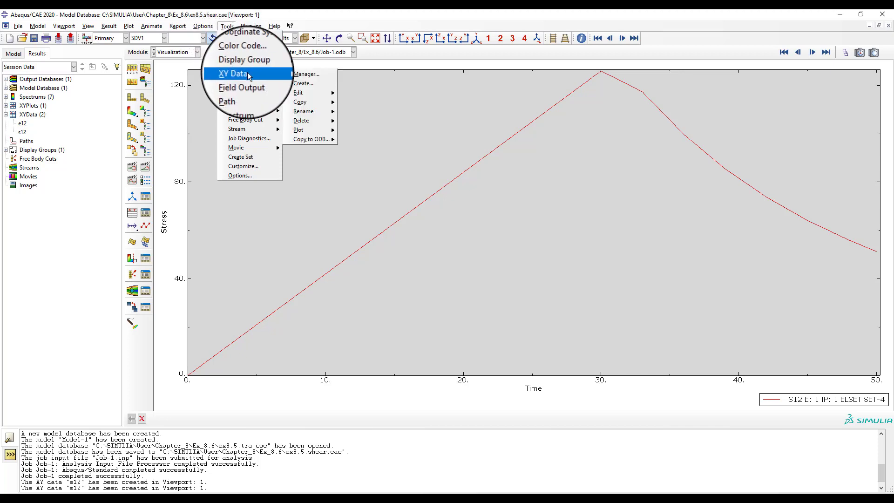
mouse_move(308, 74)
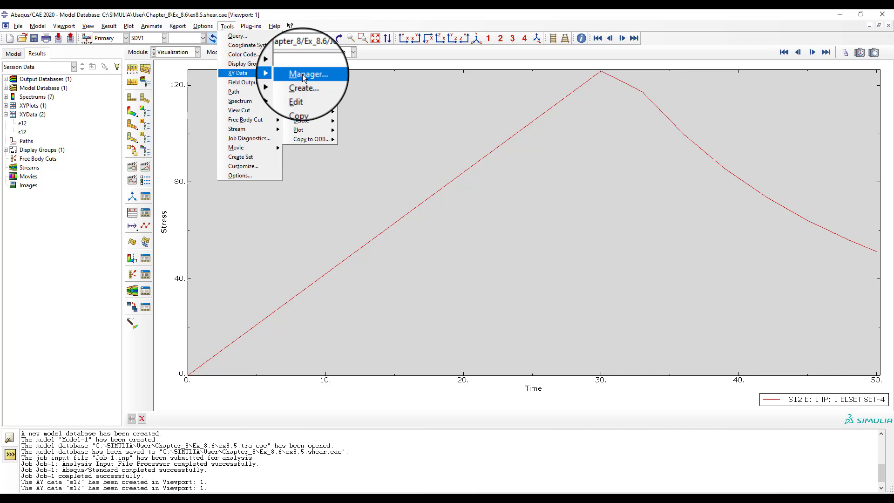
Step: In the XY data manager, build the expression combine("e12","s12") from the saved data
left_click(304, 88)
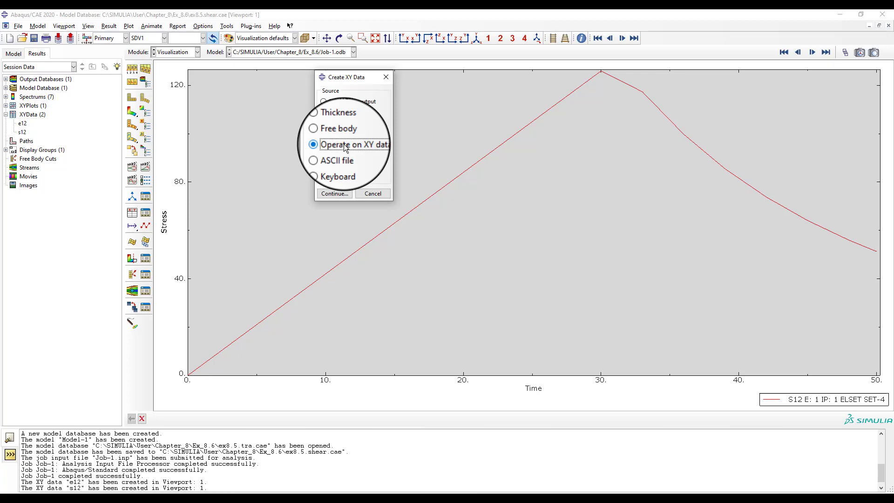
left_click(333, 193)
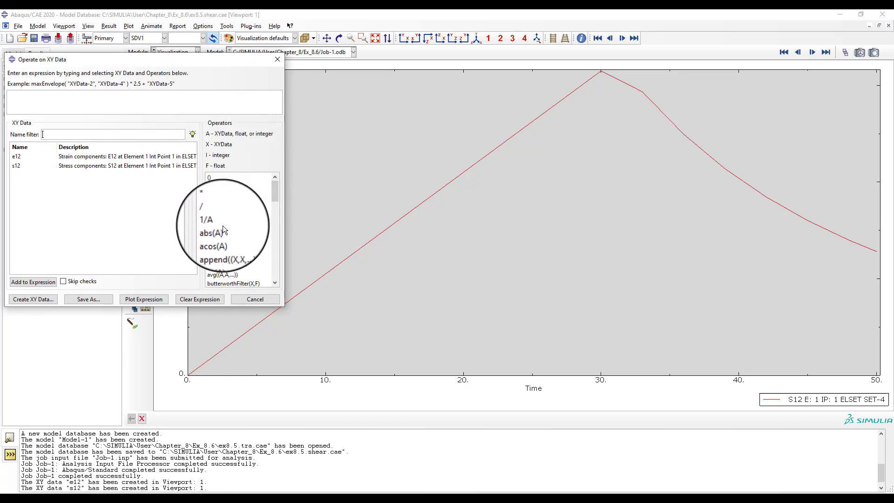
scroll("down", 3)
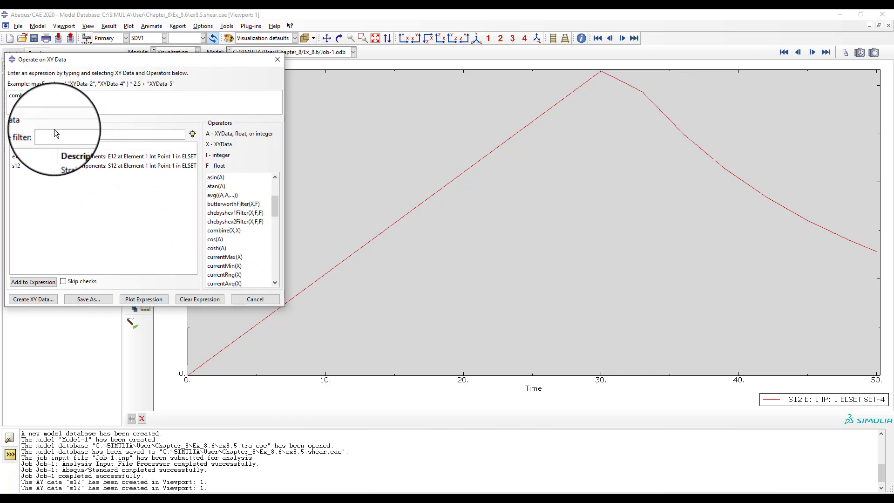
left_click(14, 157)
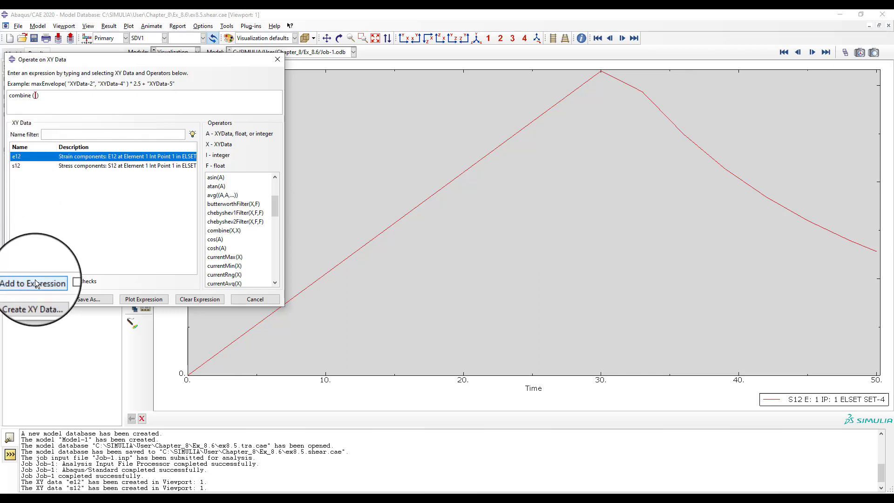
left_click(33, 283)
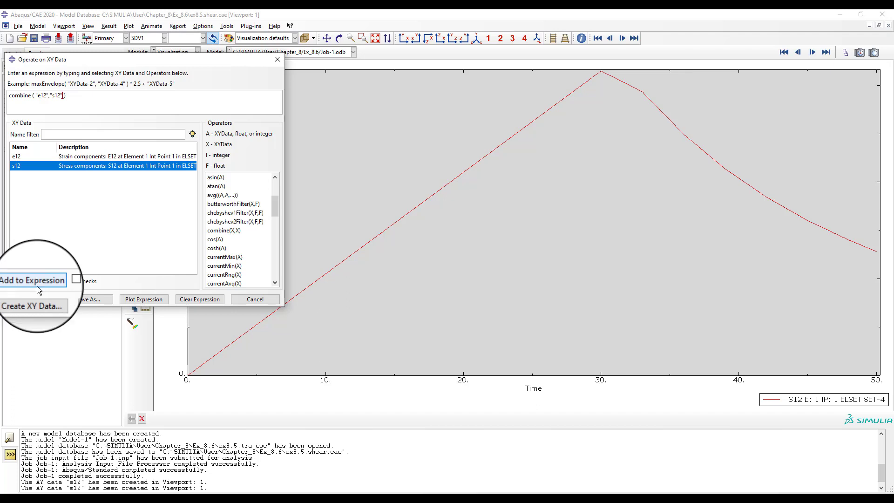
Step: Save the combined expression as XY data named s12-vs-e12
left_click(90, 299)
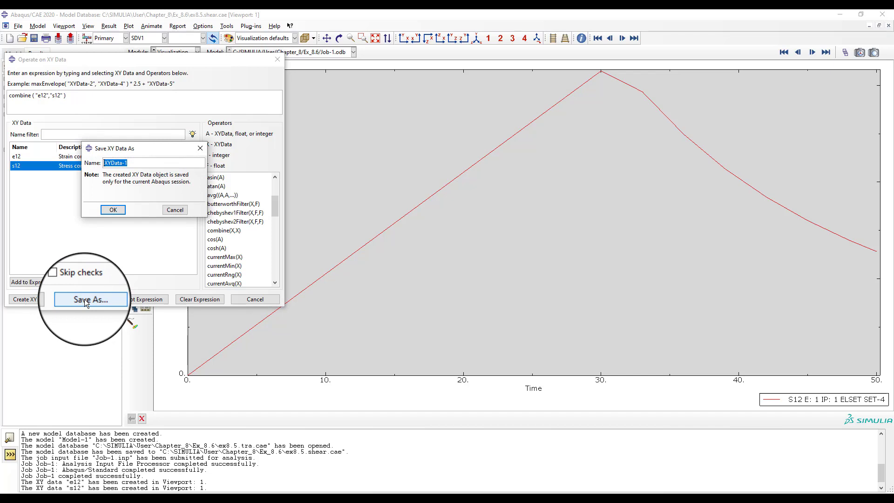
type("s12-vs-e12")
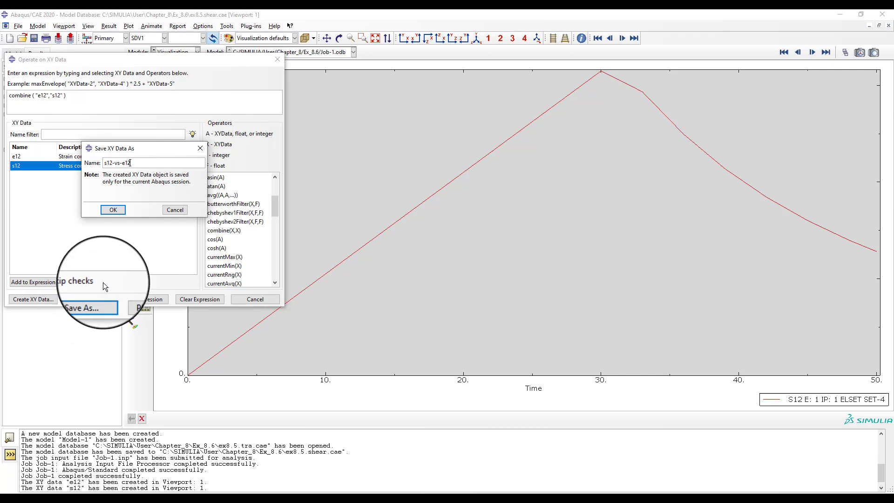
left_click(112, 210)
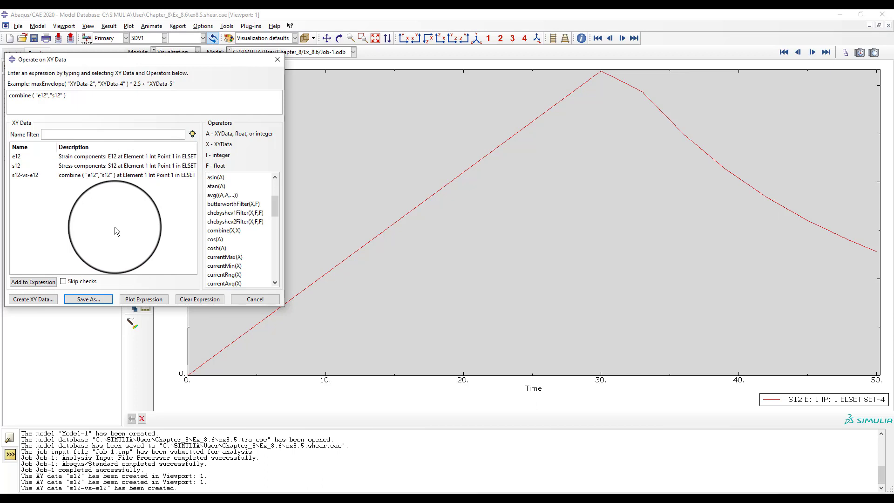
Step: Plot the s12-vs-e12 stress versus strain curve running to 0.04 strain
left_click(143, 299)
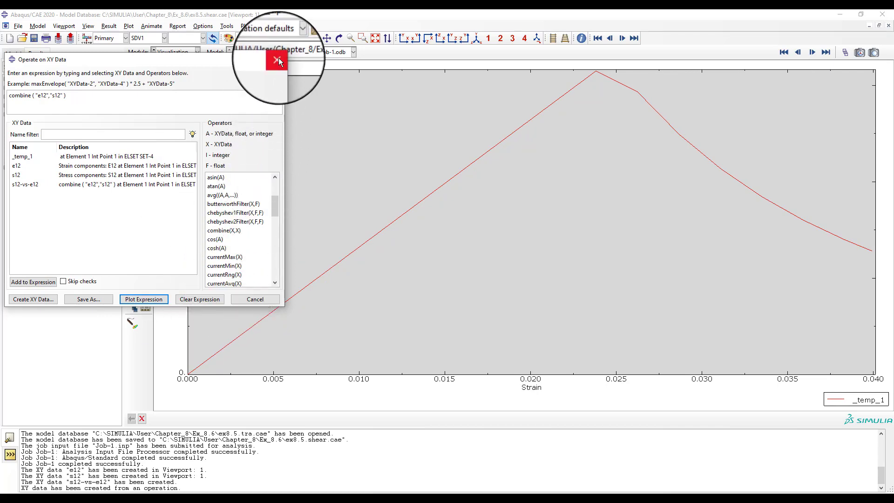
mouse_move(278, 62)
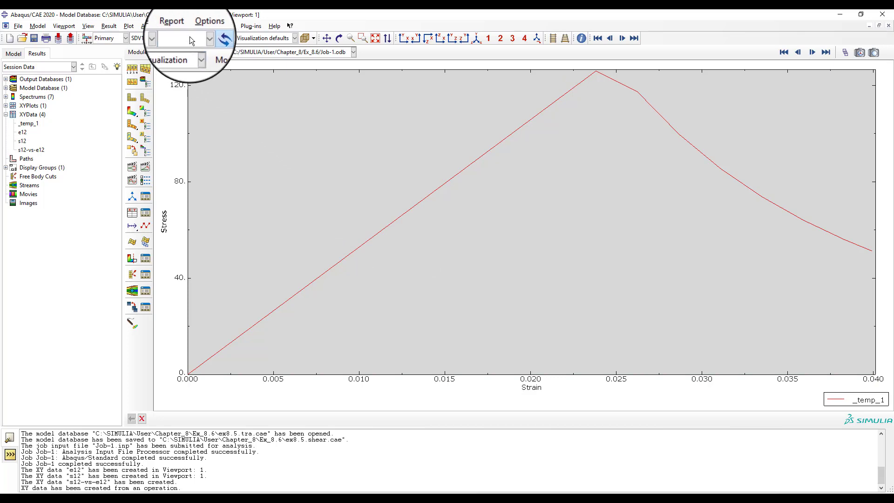
Step: Build a second expression combine("e12"/2,"s12") operating on existing XY data
left_click(227, 26)
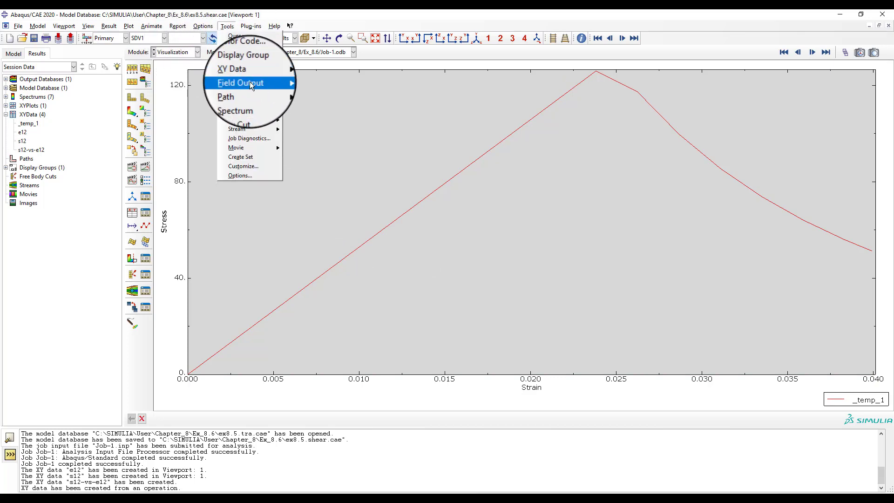
left_click(231, 68)
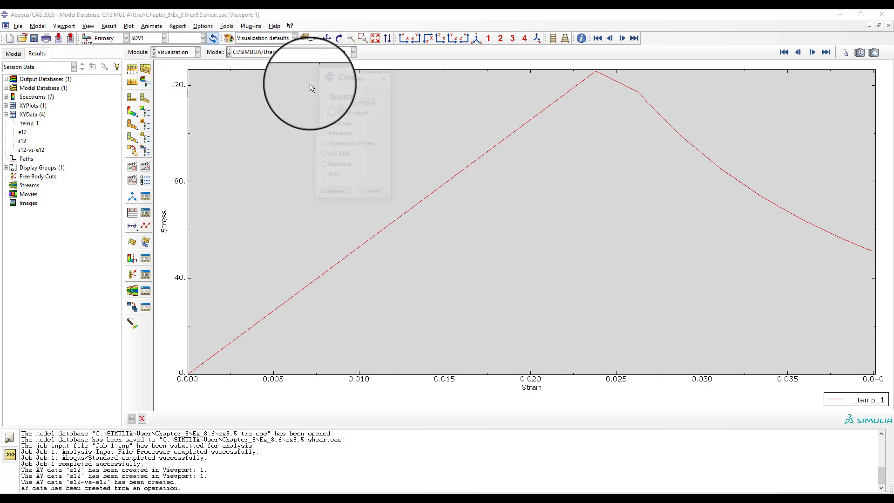
left_click(314, 141)
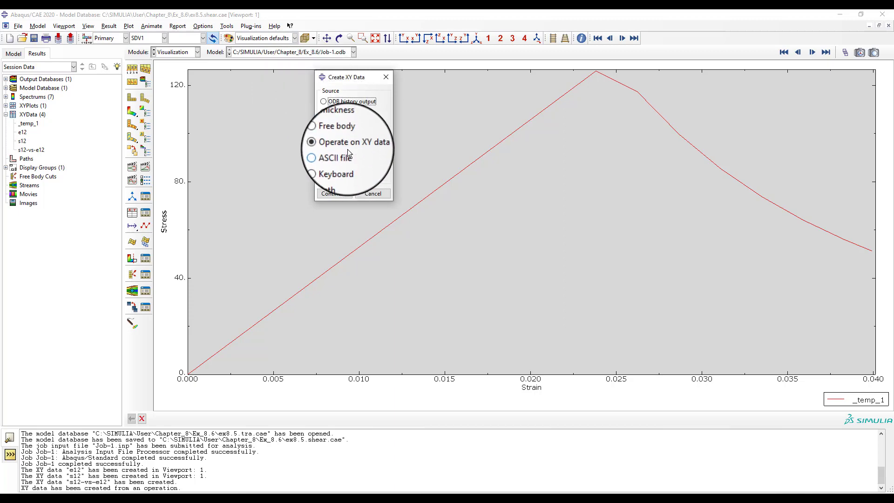
left_click(329, 194)
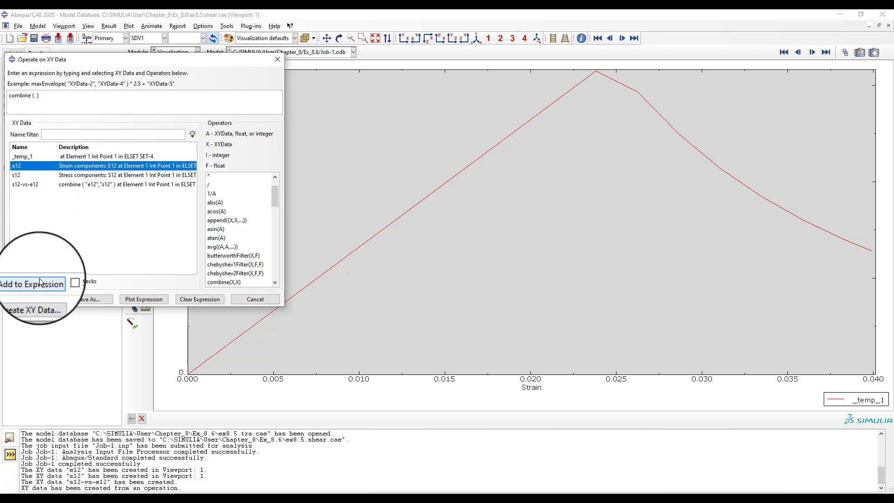
left_click(33, 281)
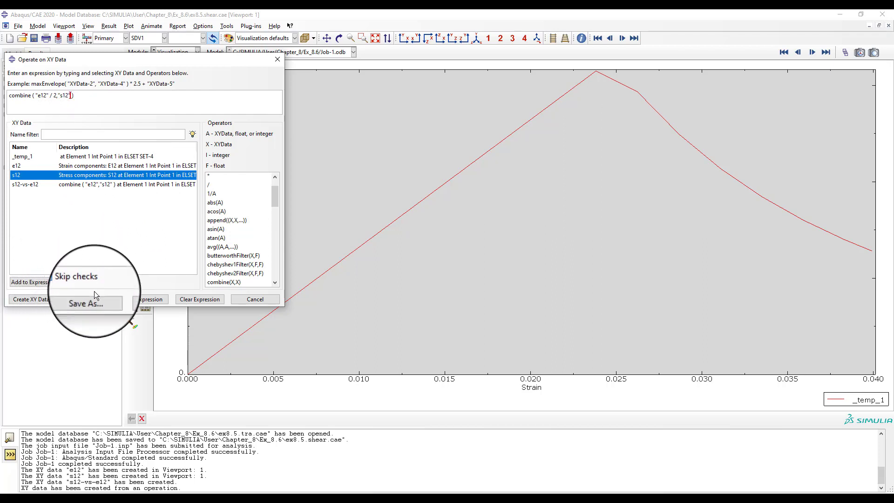
Step: Save the halved-strain expression as XY data s12-vs-gamma12 and select it
left_click(88, 299)
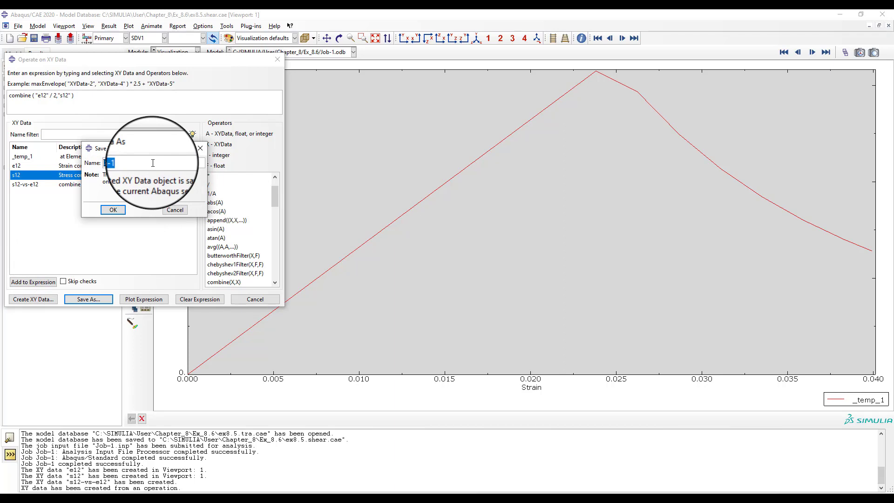
key("Delete")
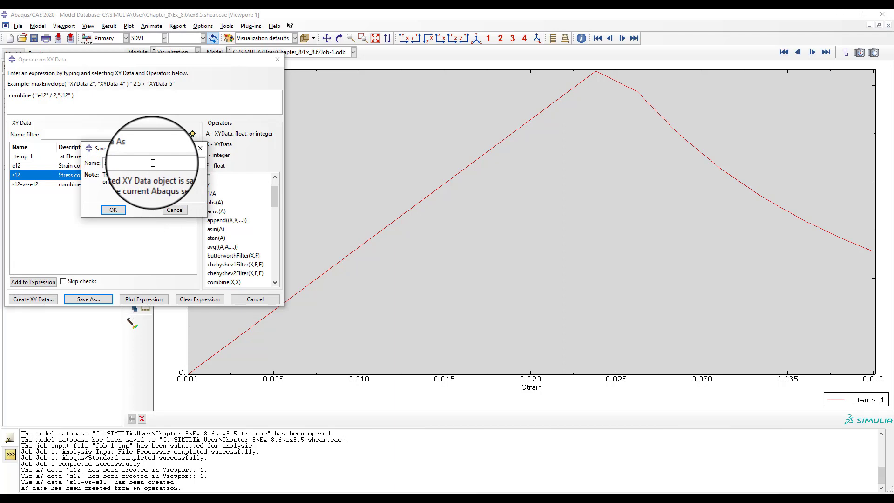
type("gamm")
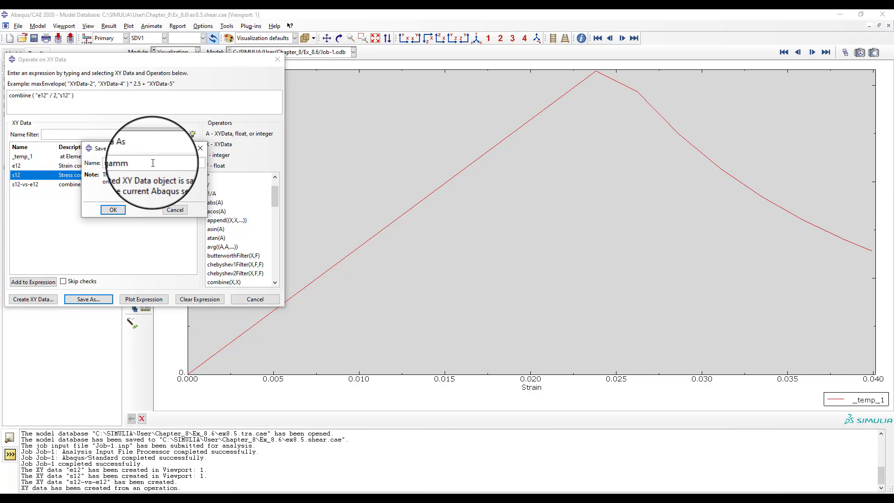
type("a")
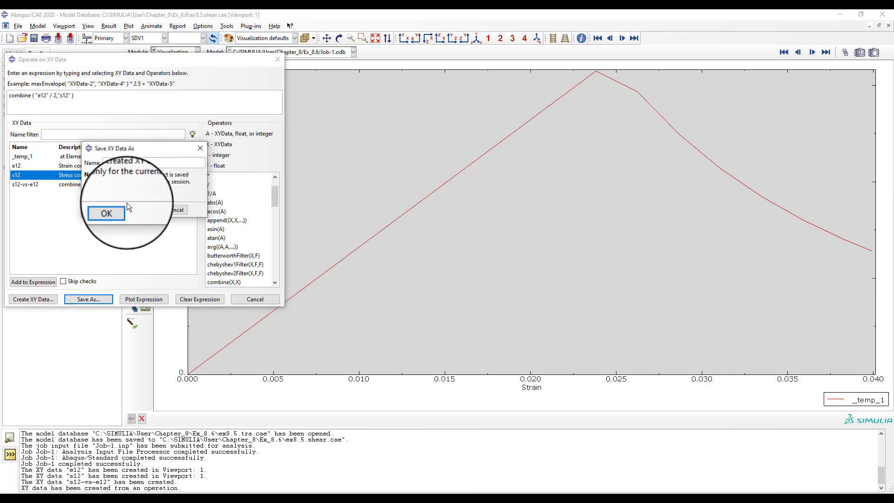
left_click(105, 213)
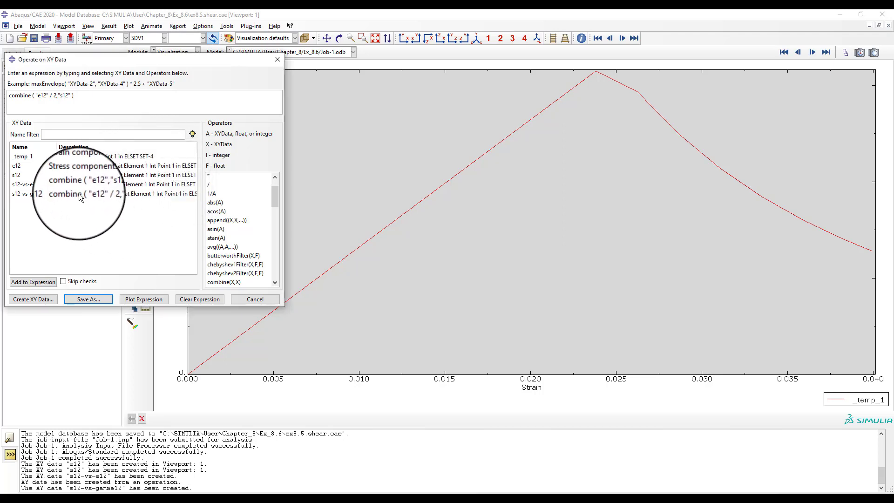
left_click(102, 193)
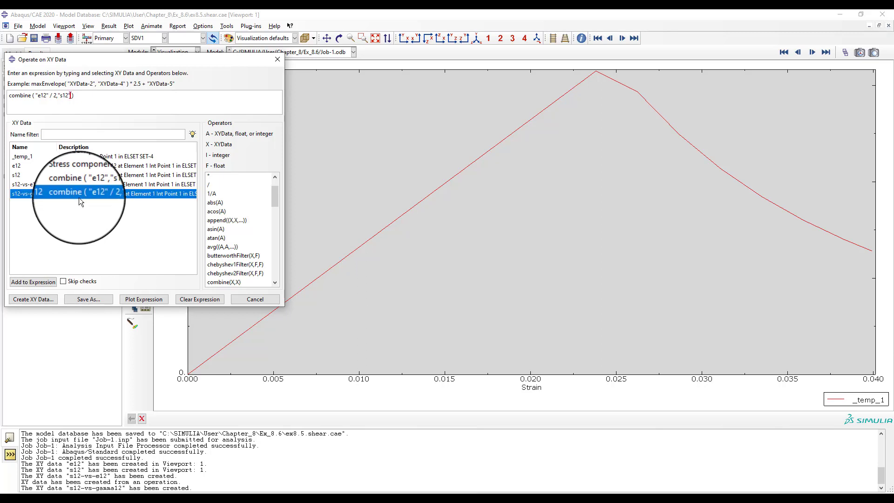
Step: Plot the s12-vs-gamma12 curve, peaking near 125 at about 0.012 strain, and go to save the model
left_click(144, 299)
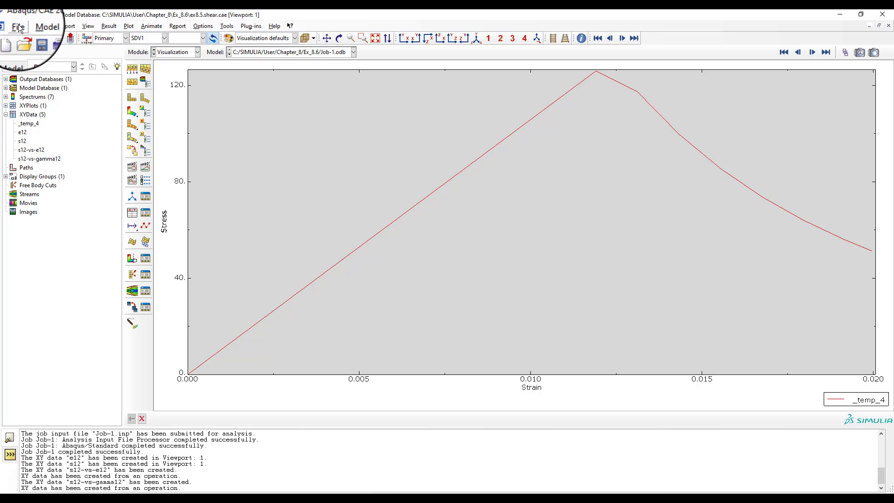
left_click(18, 26)
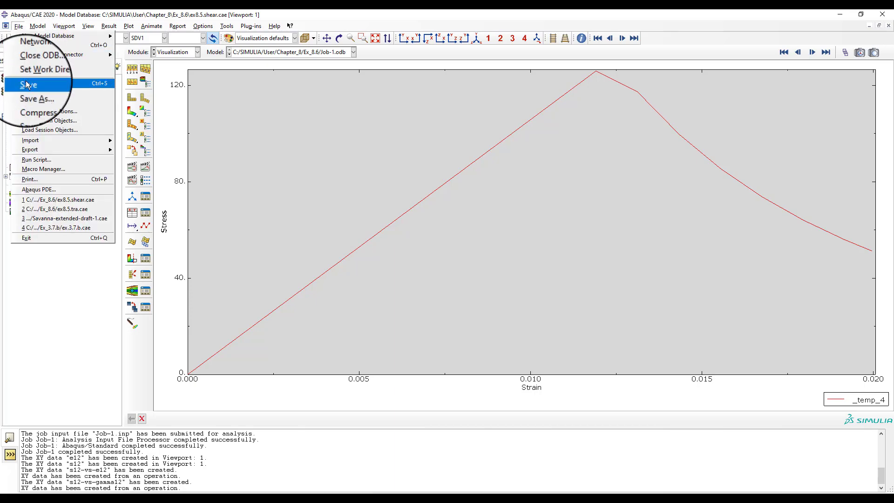